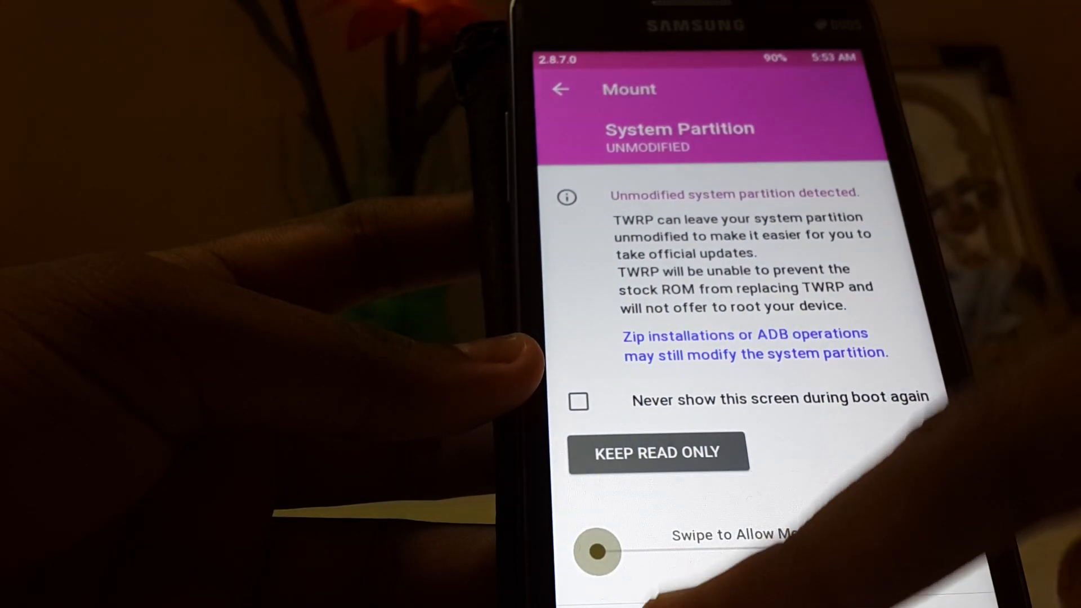
Keep the system partition read-only, then visit Wipe and its Advanced partition options.
click(657, 453)
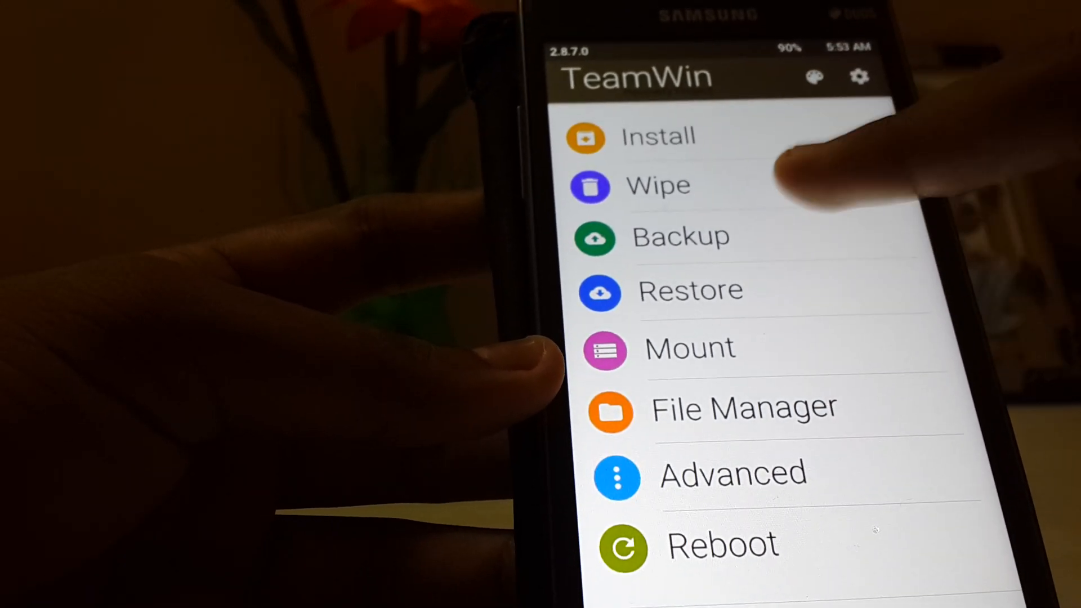
click(657, 185)
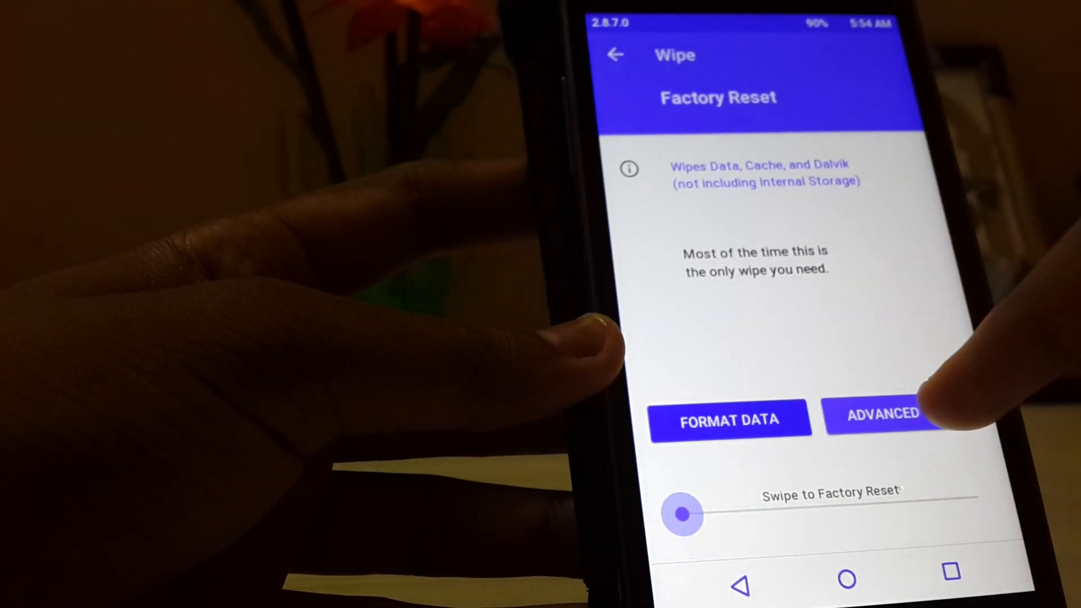
click(883, 413)
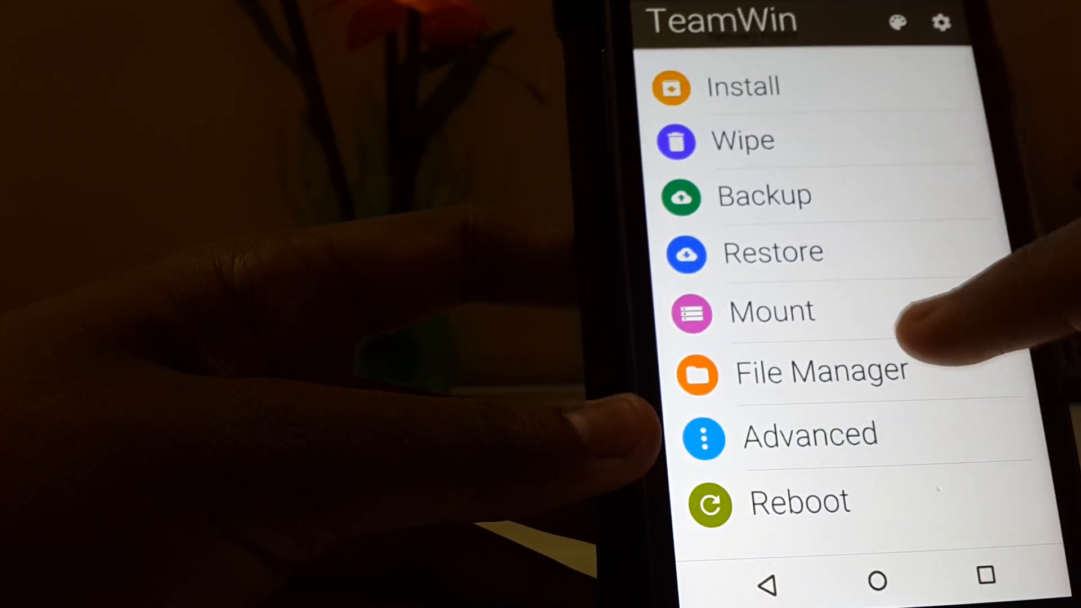
click(821, 370)
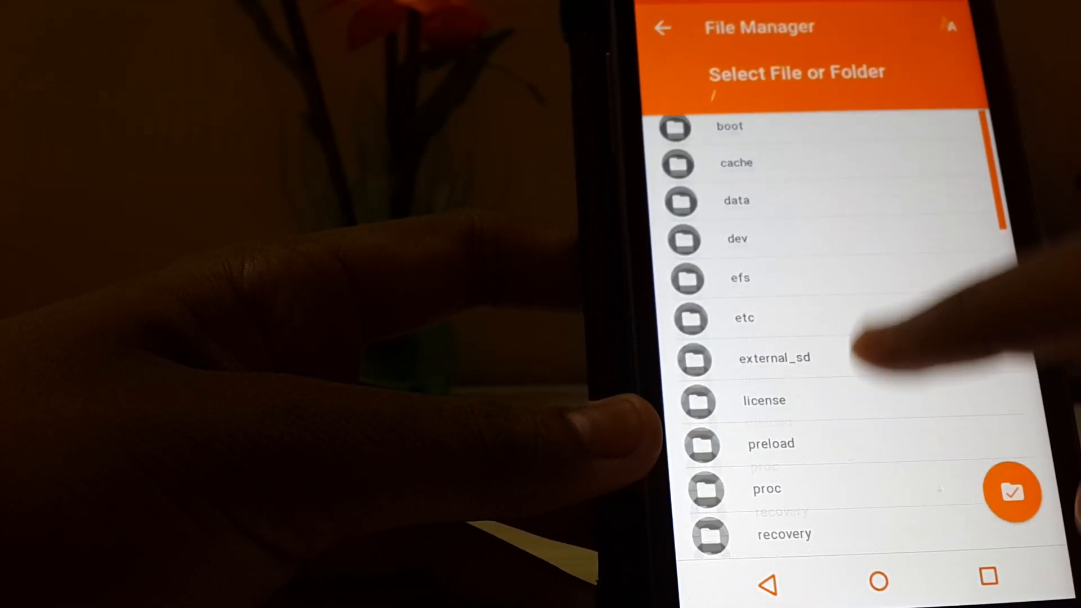
click(663, 27)
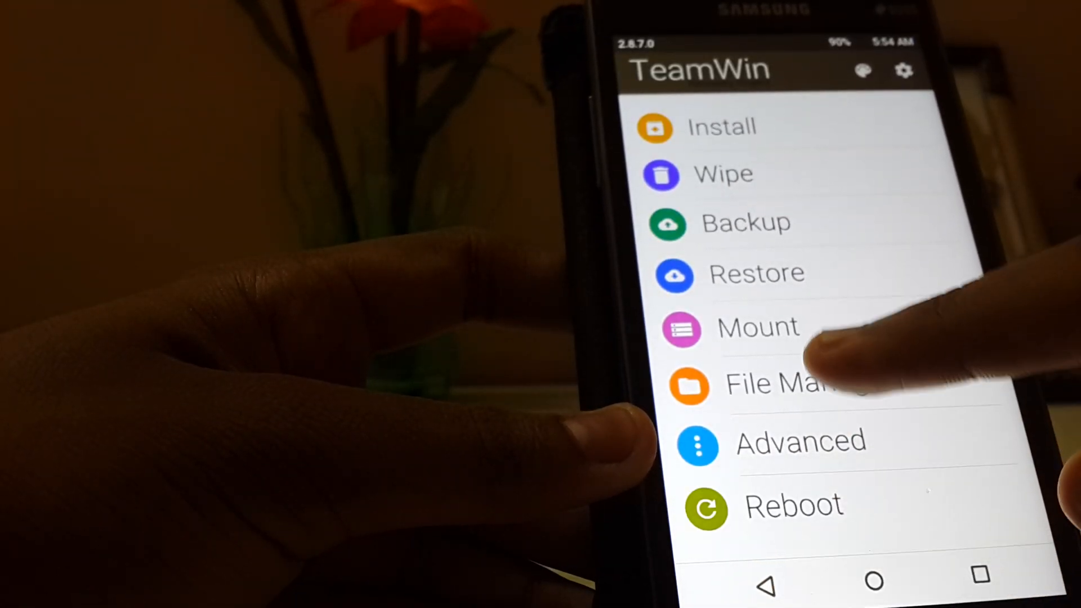
click(766, 384)
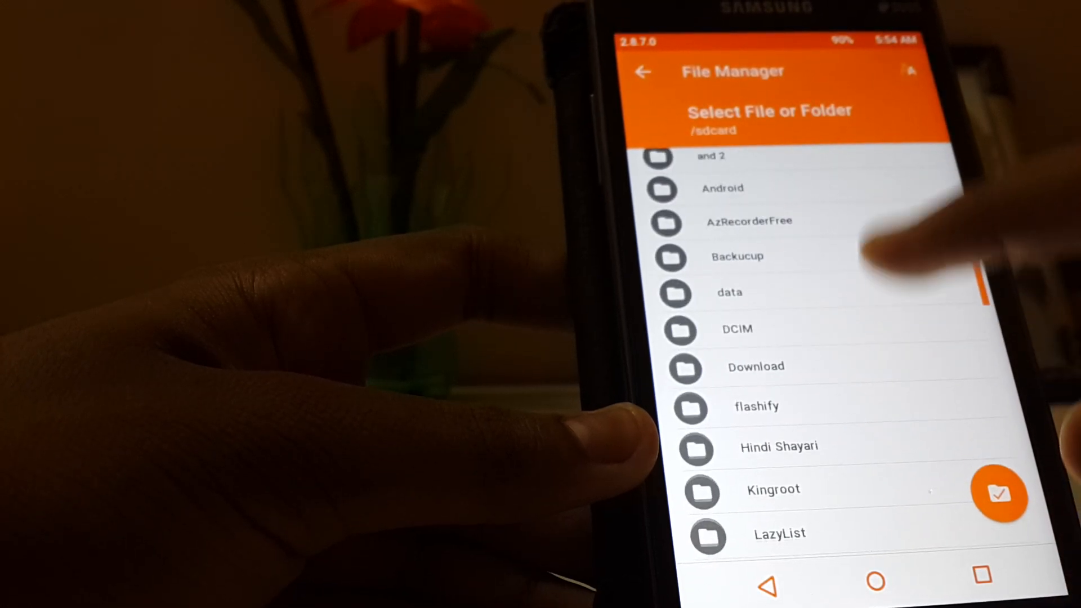
click(723, 189)
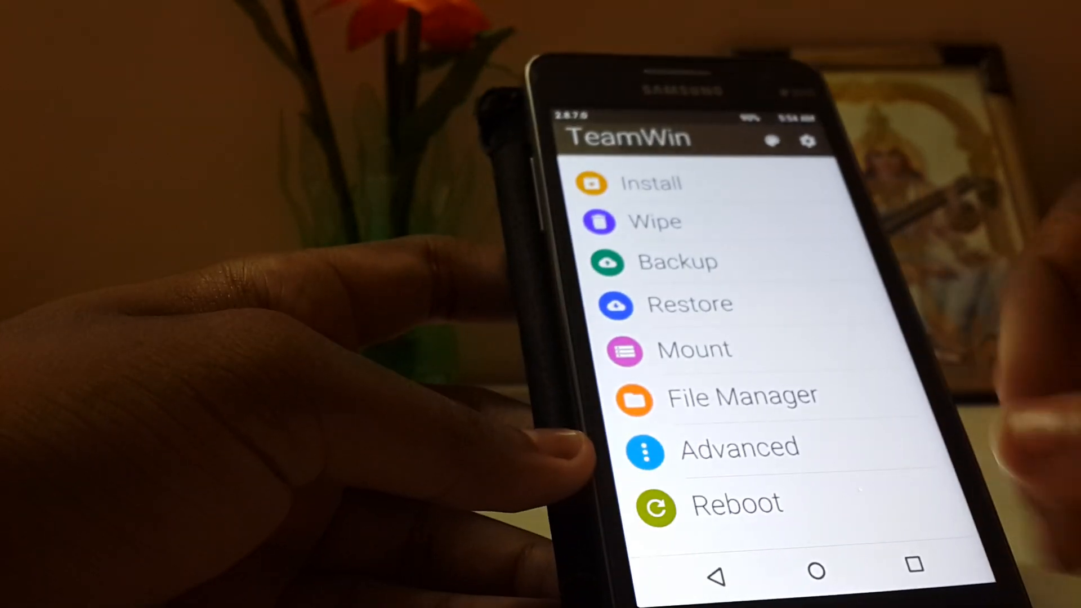
click(735, 502)
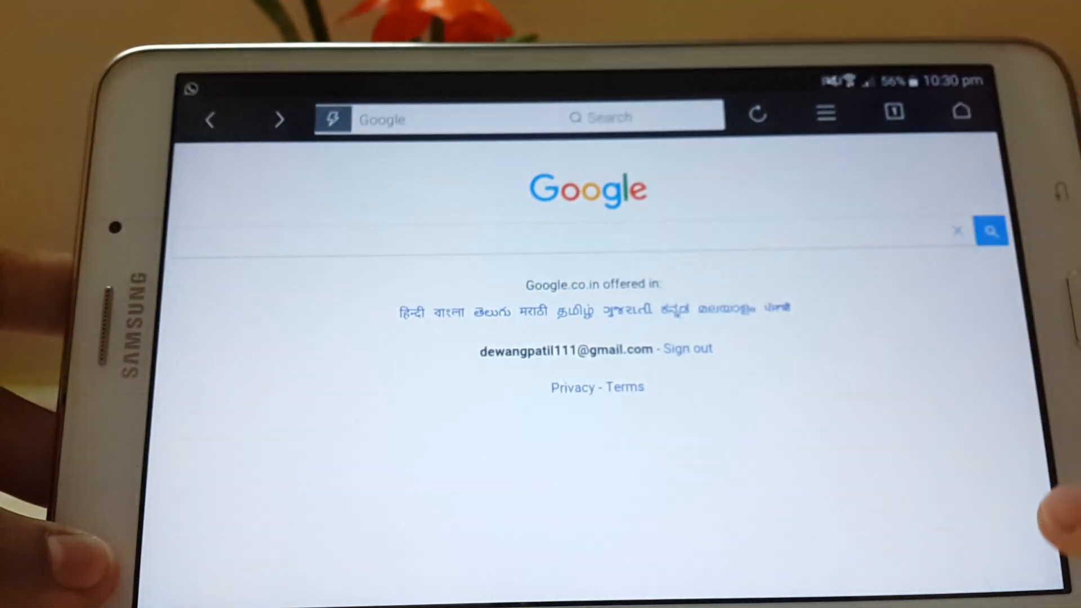
Search Google for sammobile and visit the SamMobile Firmwares result.
click(586, 231)
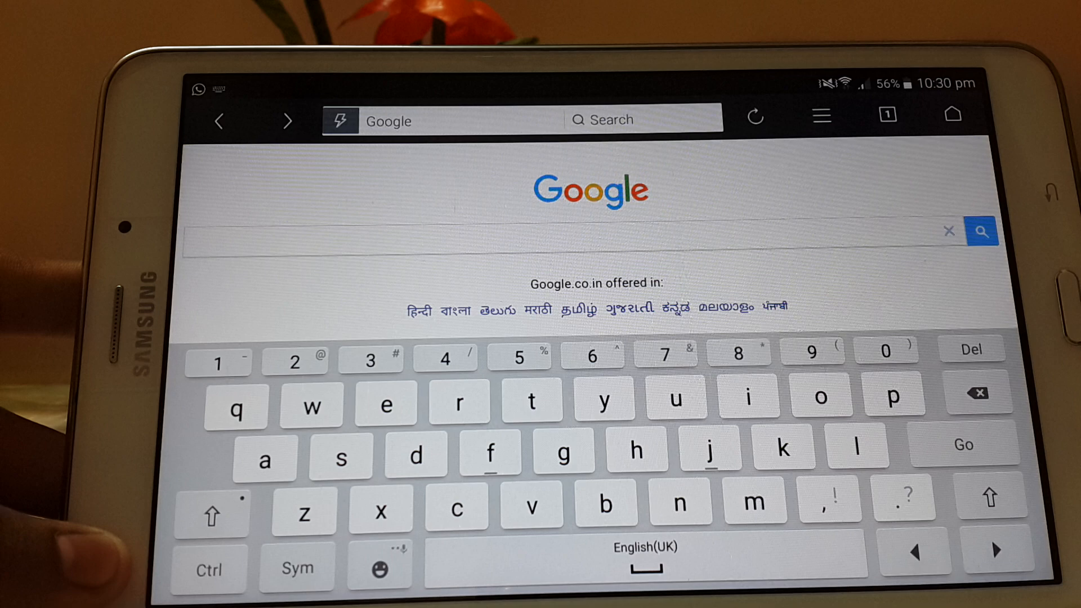
text(sammobile)
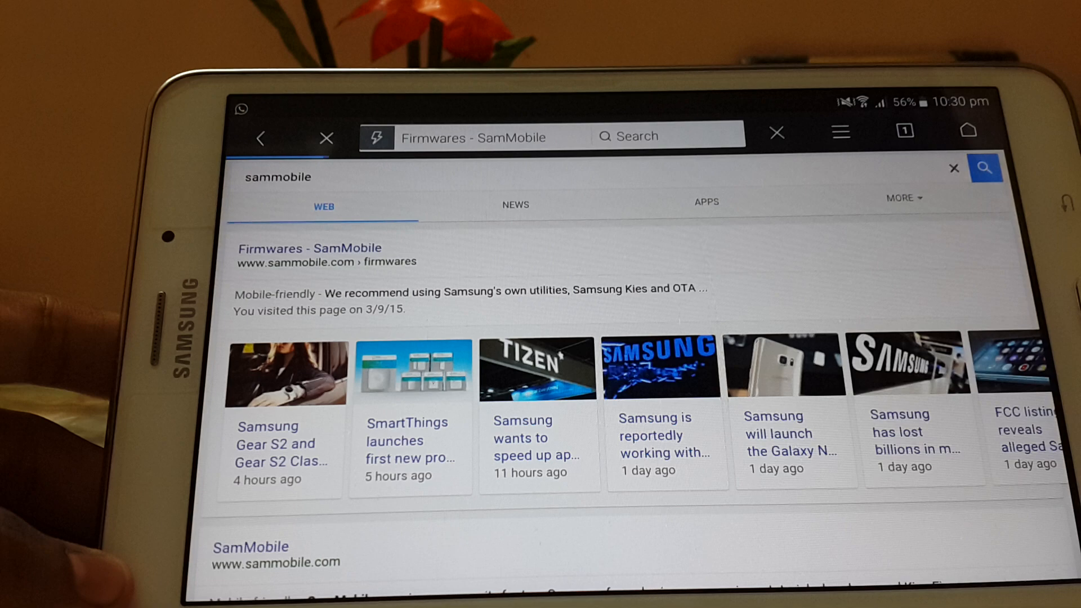
click(308, 248)
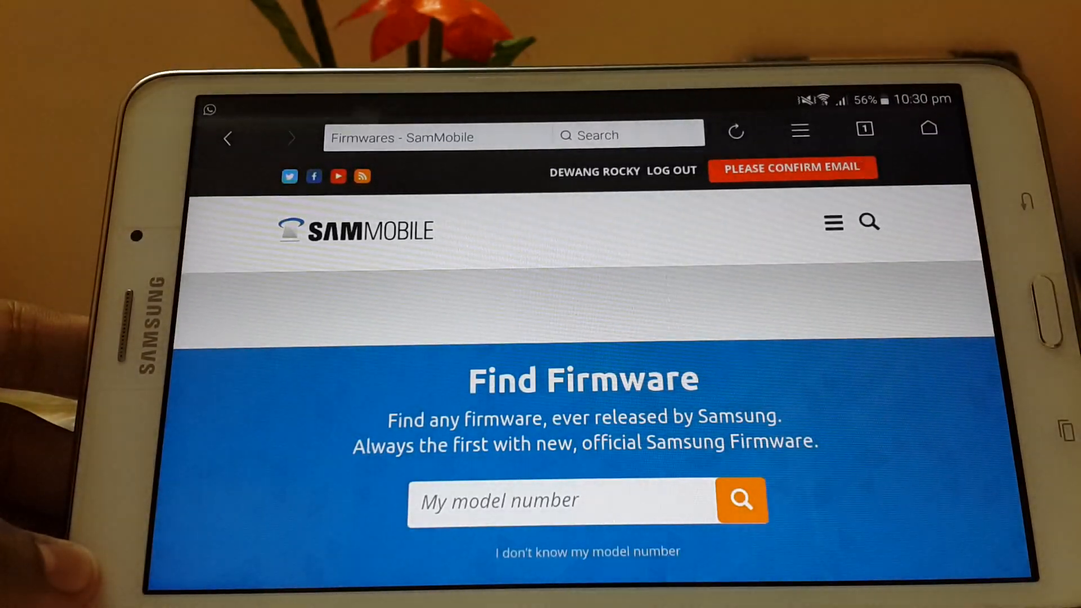
scroll(down, 3)
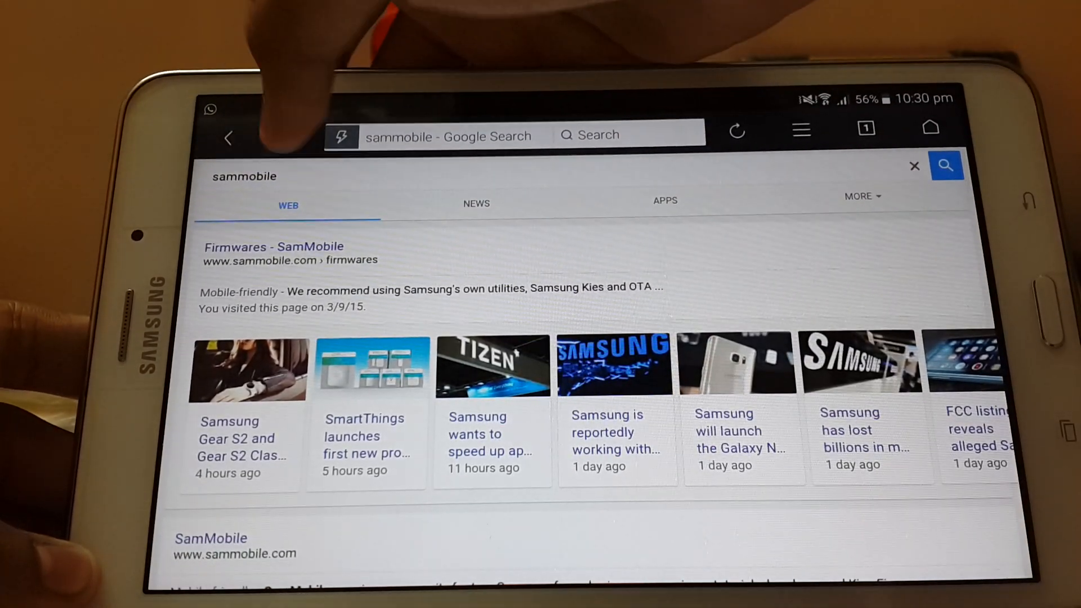
On SamMobile Find Firmware, enter 530H, choose SM-G530H (Galaxy Grand Prime) and search.
click(273, 247)
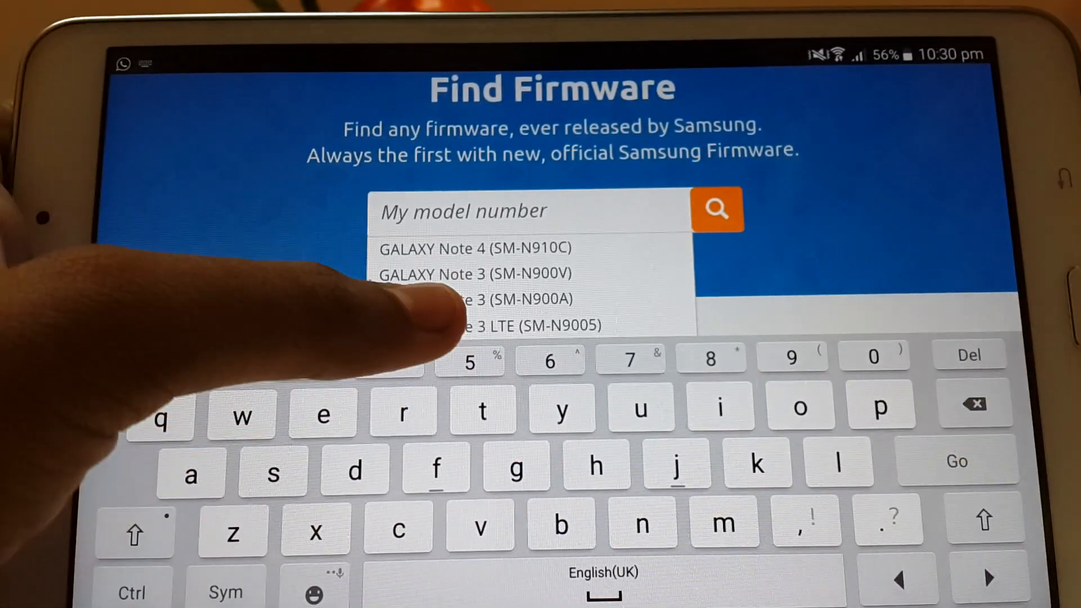
text(5)
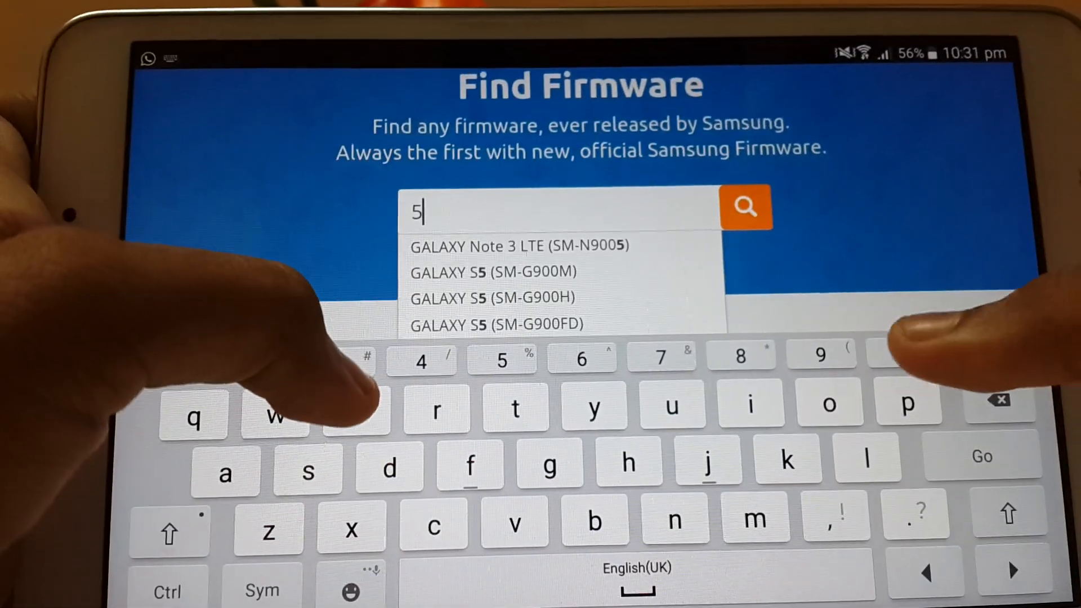
text(30H)
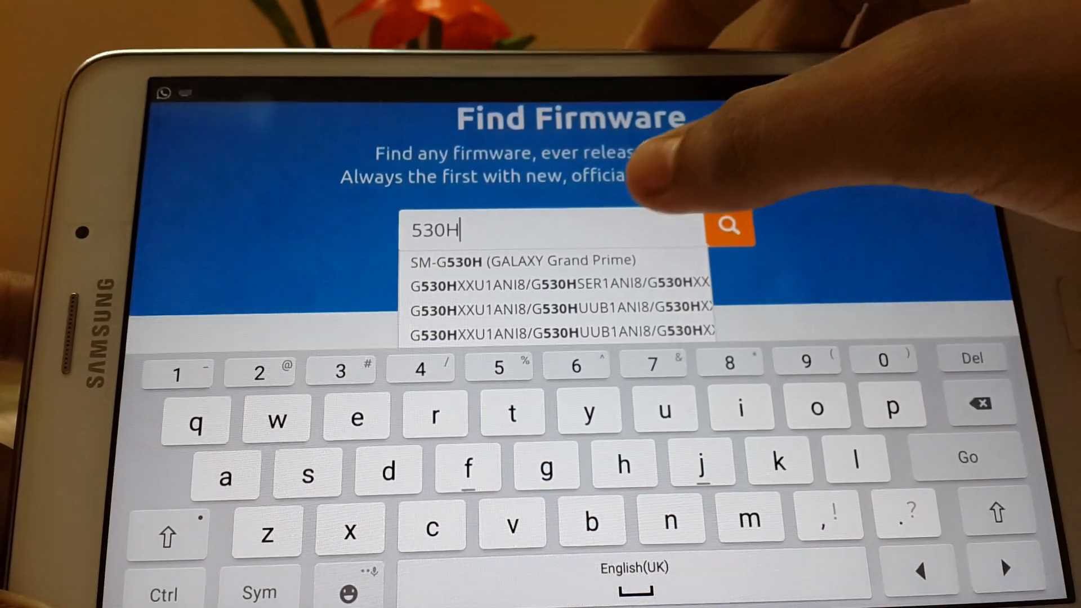
click(518, 260)
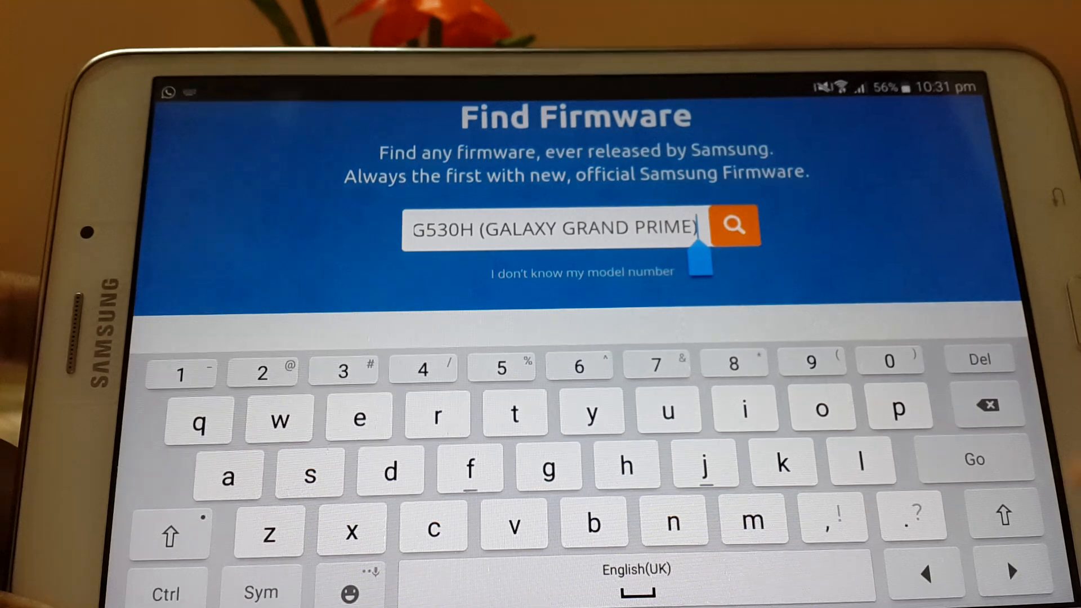
click(735, 226)
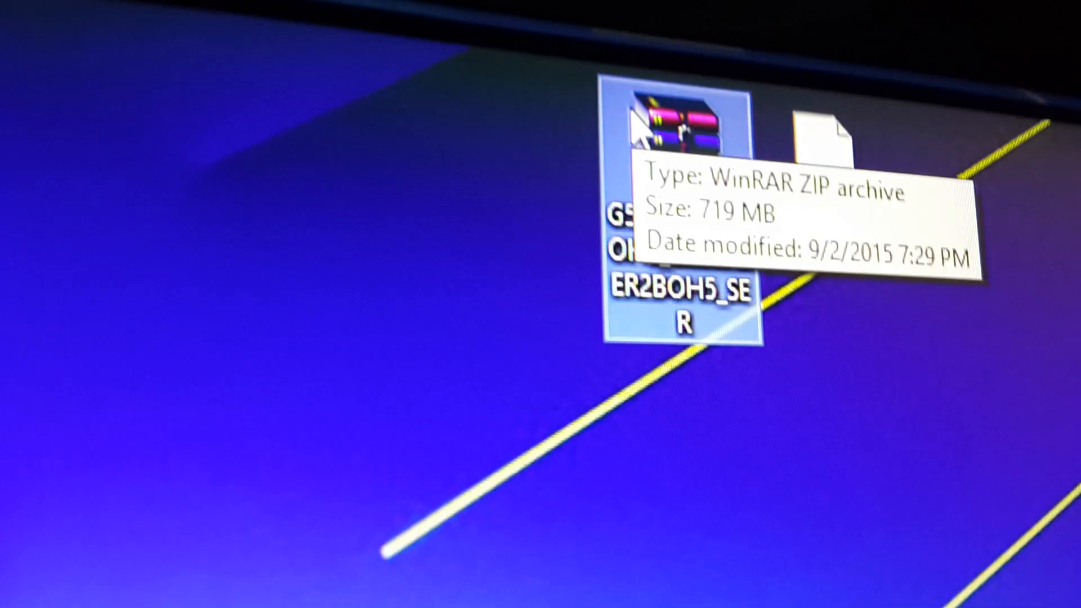
Inspect the downloaded 719 MB firmware ZIP on the desktop and rename it.
double_click(683, 124)
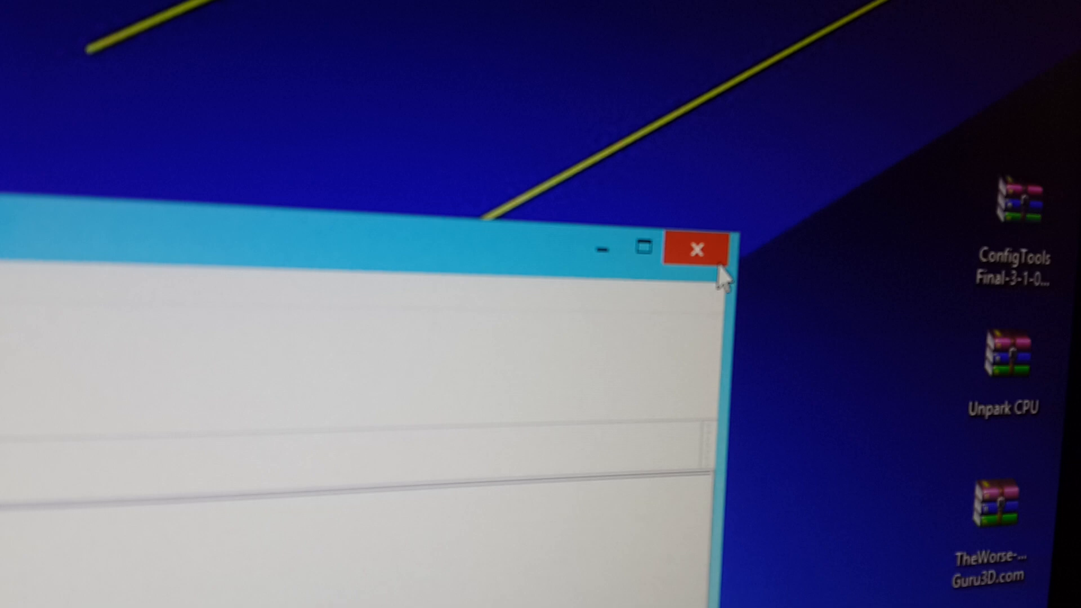
click(694, 248)
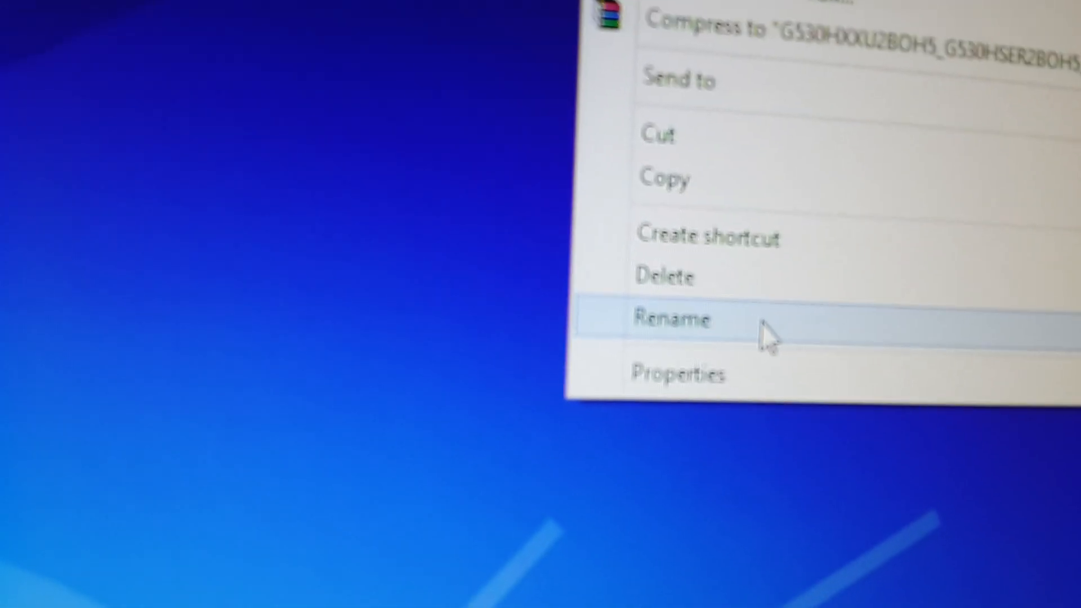
click(673, 319)
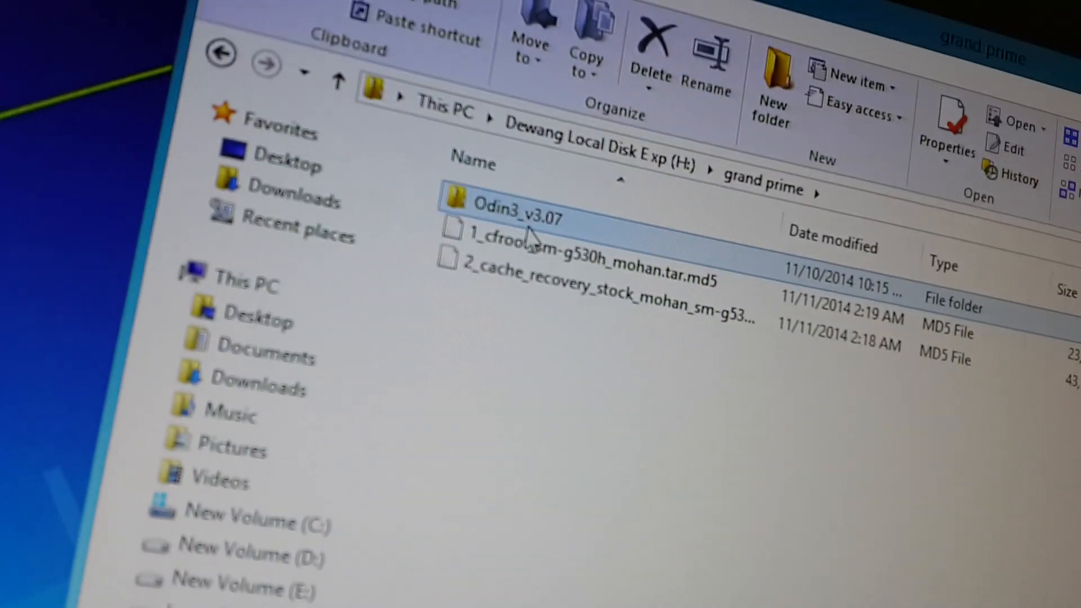
Enter the Odin3_v3.07 folder showing the Odin3 application, its settings file and DLLs.
double_click(518, 217)
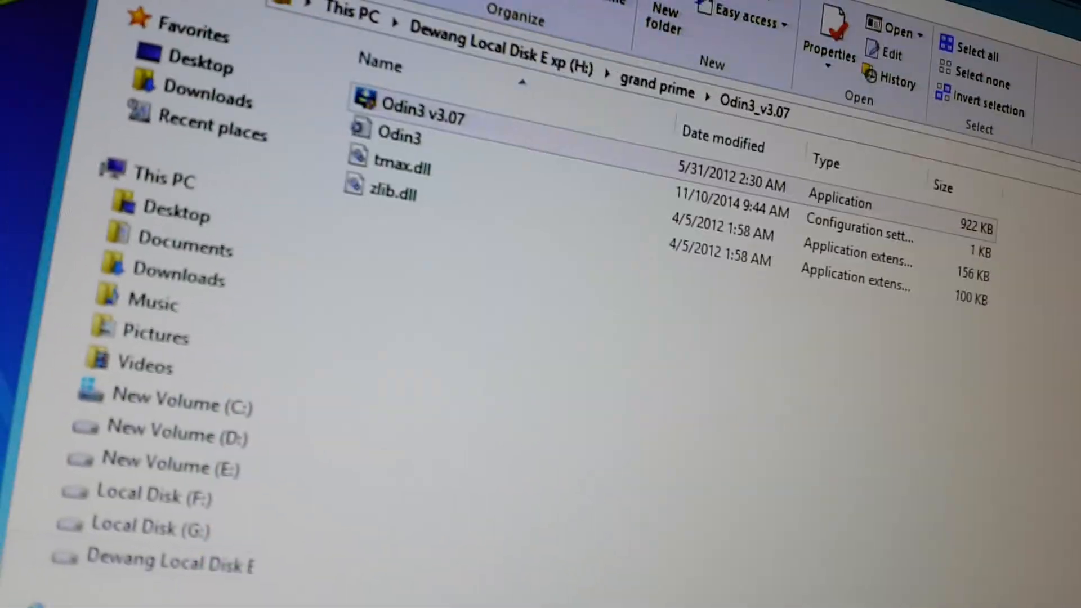